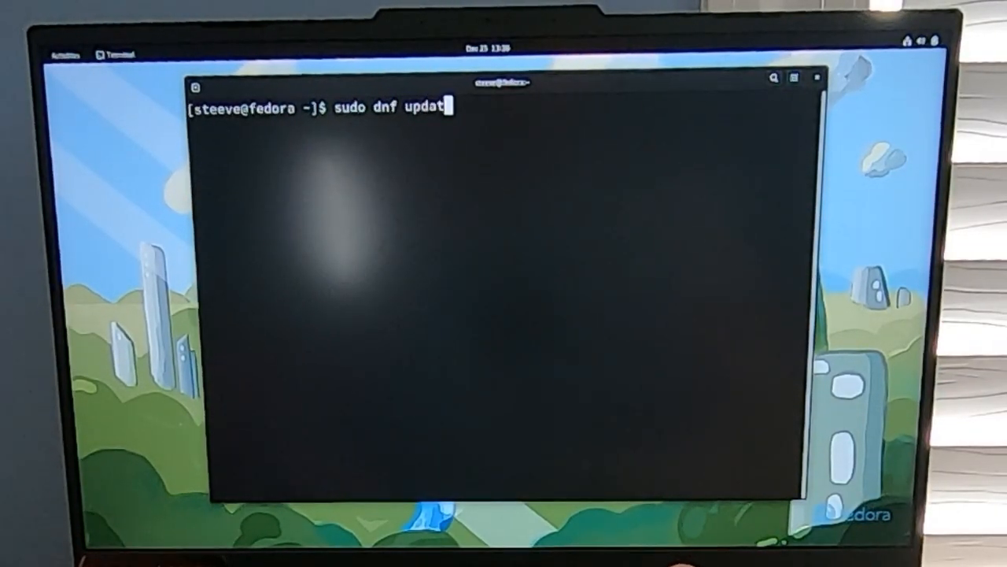
- Run 'sudo dnf update' to bring all installed packages up to date
{"action": "key", "text": "Return"}
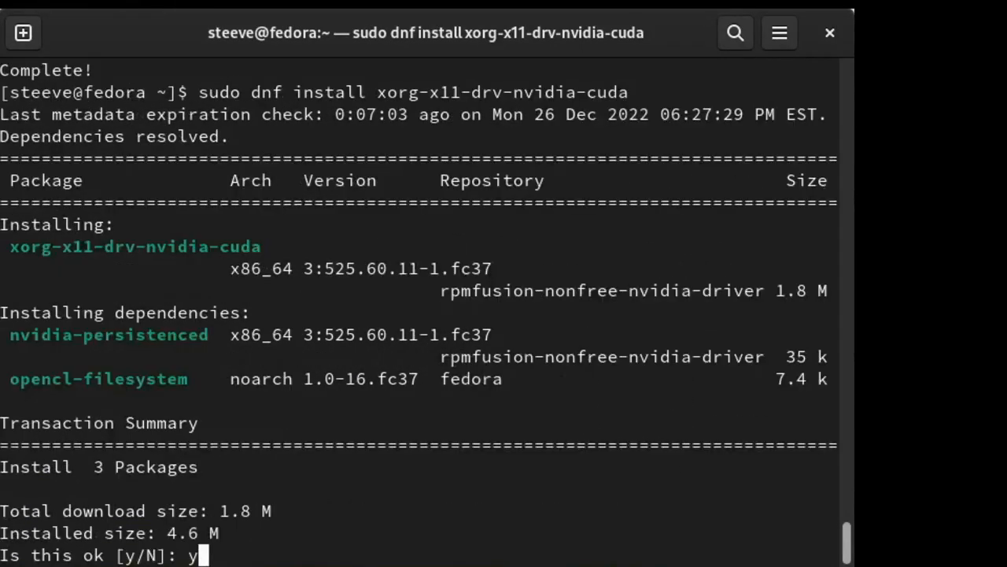
- Answer y to install xorg-x11-drv-nvidia-cuda, nvidia-persistenced and opencl-filesystem
{"action": "key", "text": "Return"}
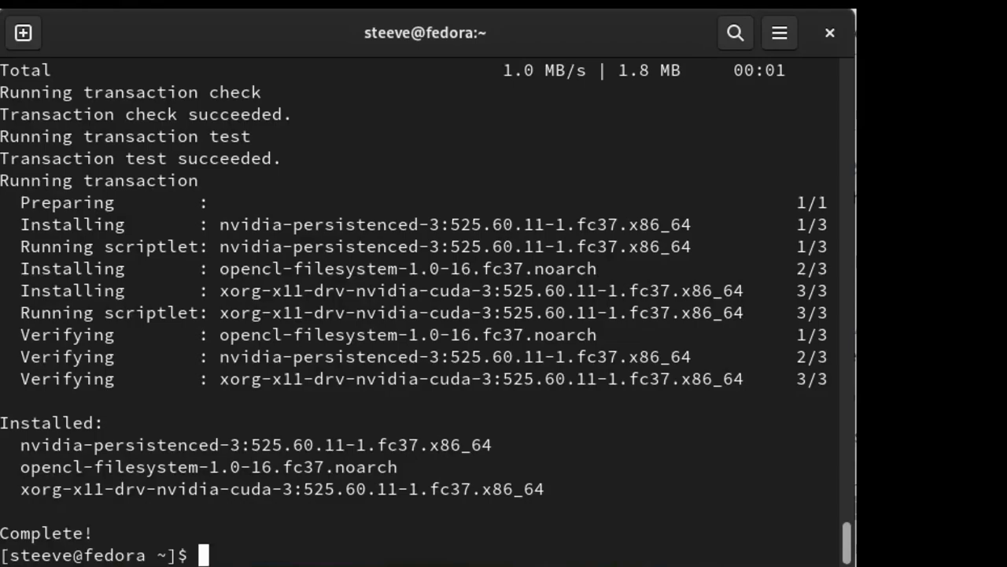
- Query 'modinfo -F version nvidia' and select the reported version 525.60.11
{"action": "type", "text": "mod"}
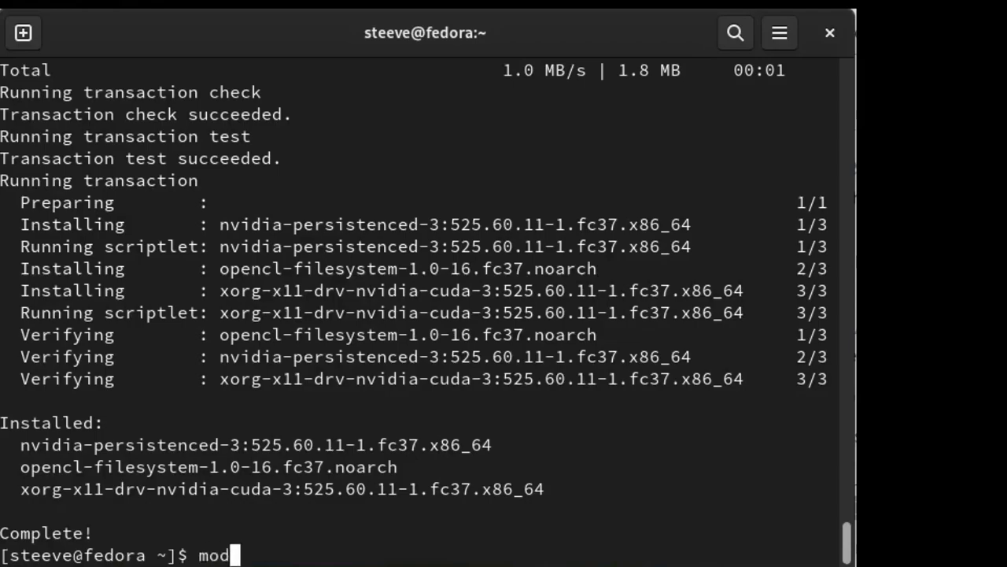
{"action": "type", "text": "info -F version nvidi"}
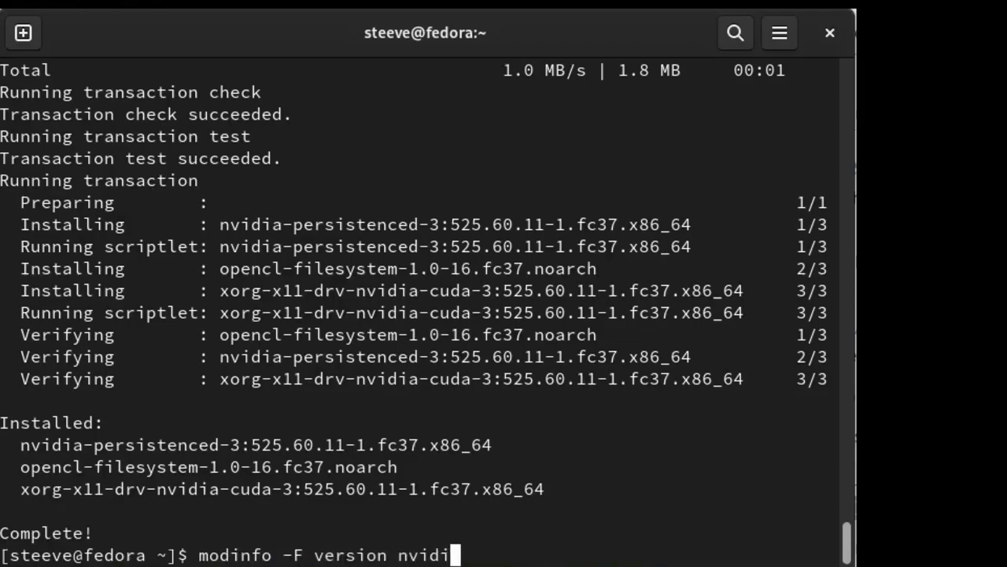
{"action": "key", "text": "Return"}
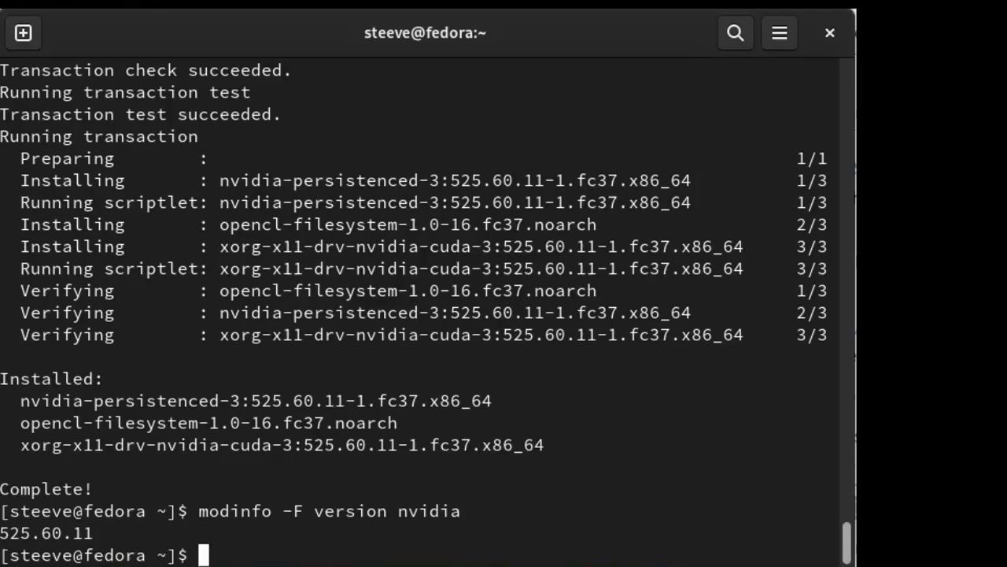
{"action": "double_click", "coordinate": [50, 532]}
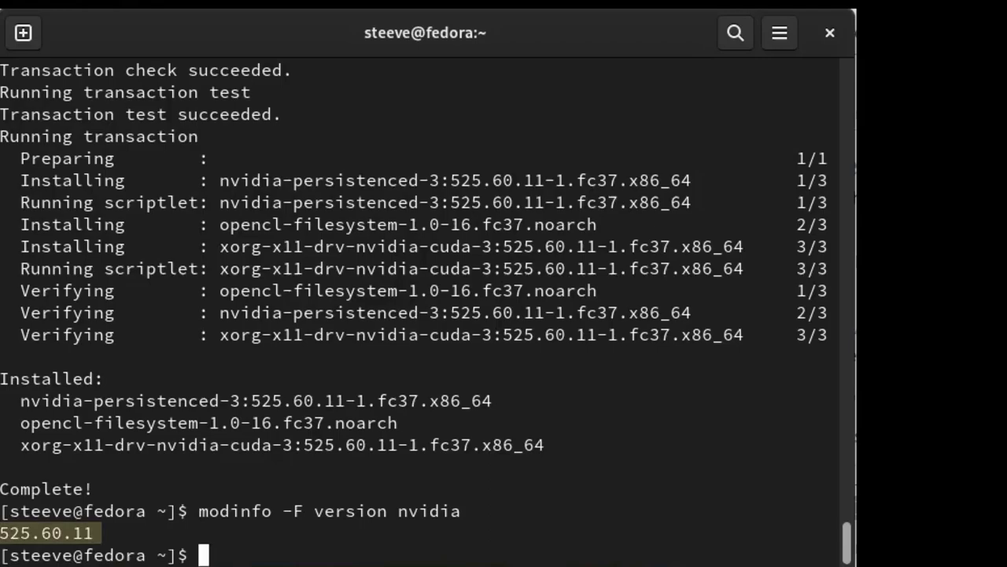